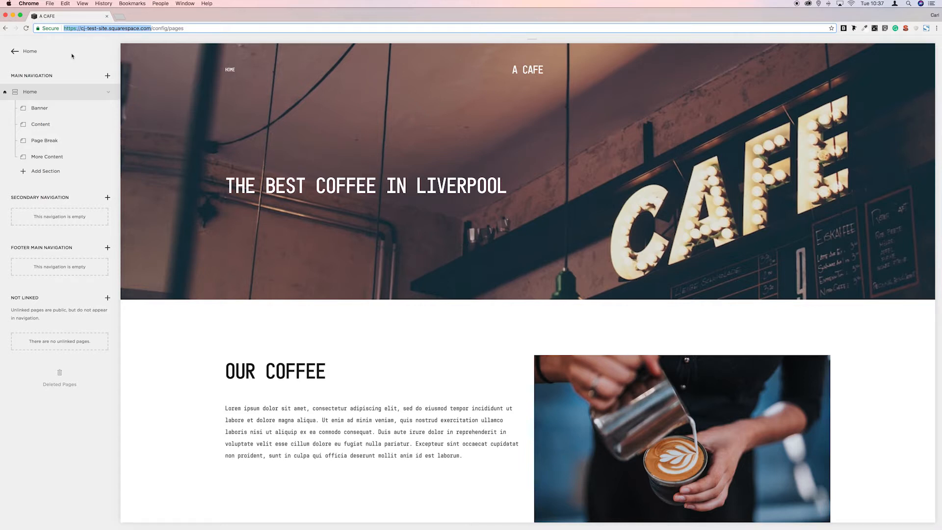
mouse_move(51, 98)
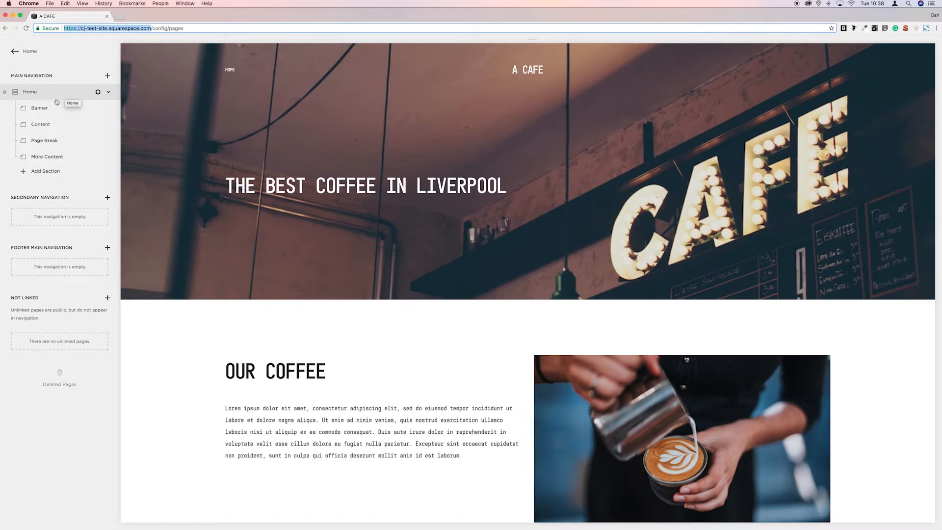
mouse_move(44, 140)
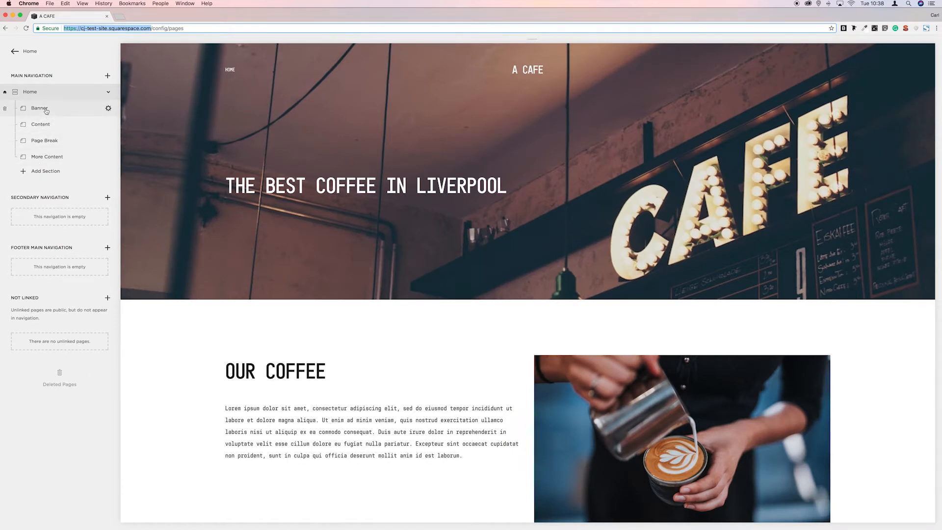
mouse_move(40, 124)
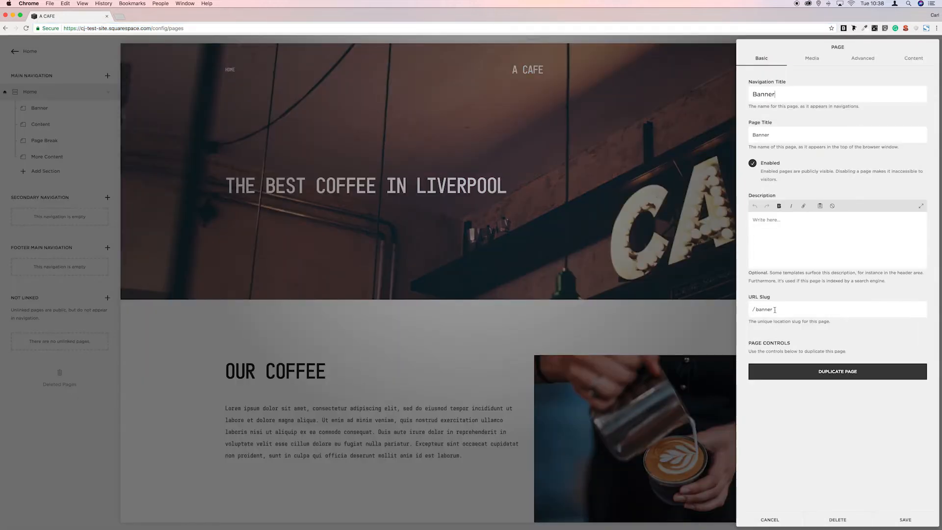
Step: Select the Banner page's URL slug, then cancel its settings without saving
double_click(763, 309)
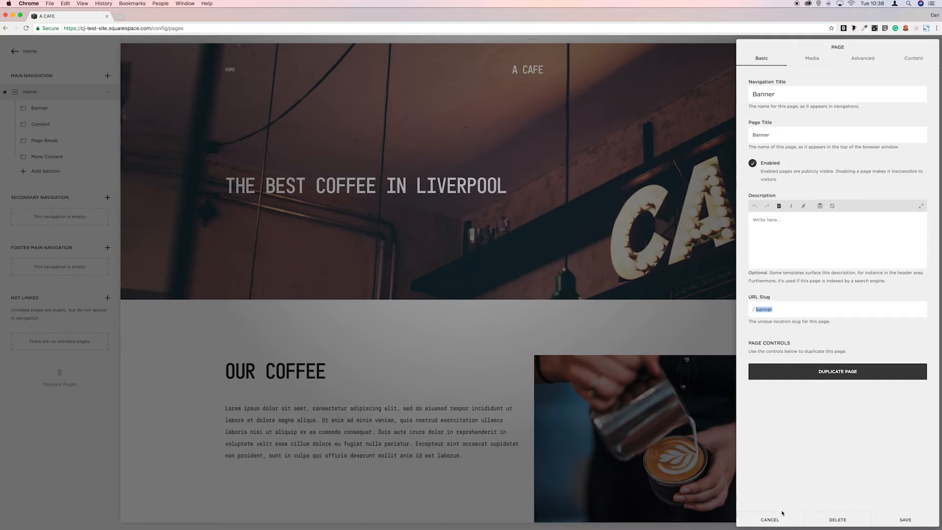
click(770, 519)
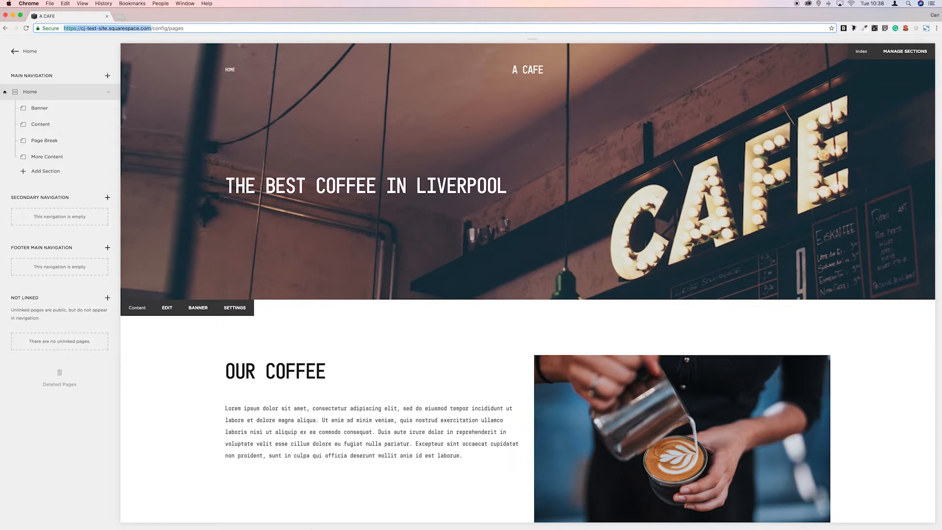
right_click(335, 520)
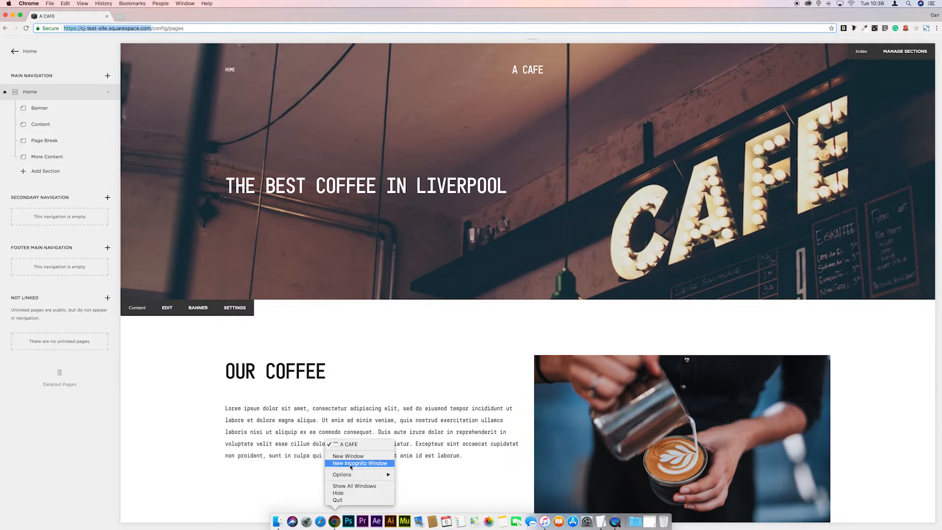
click(360, 463)
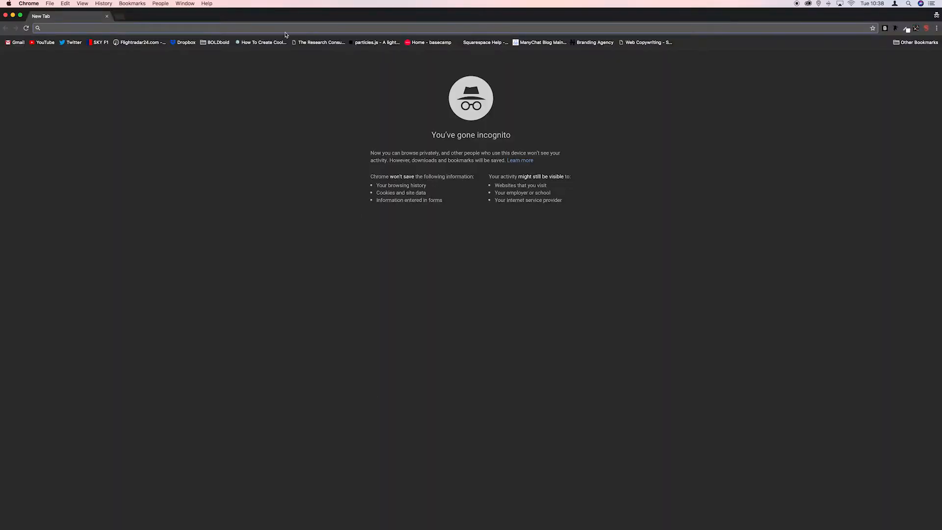
text(https://cj-test-site.squarespace.com/)
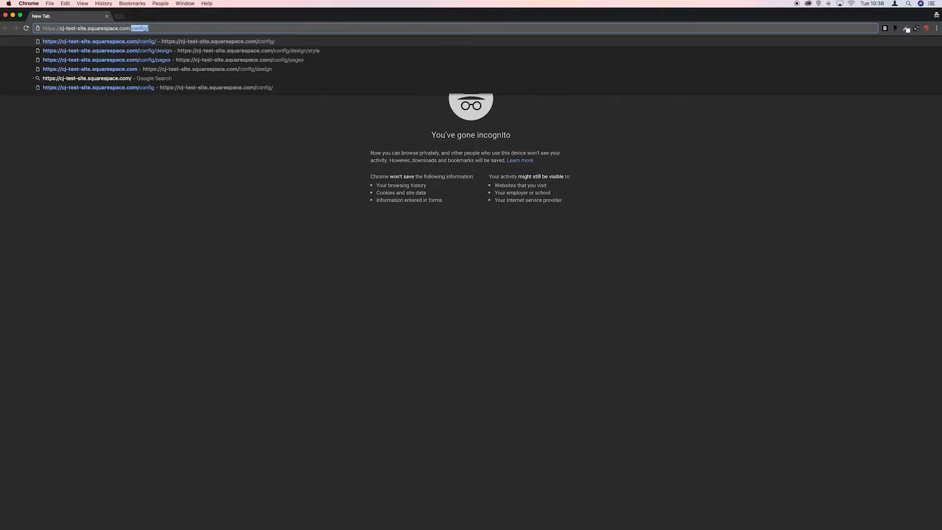
text(banner)
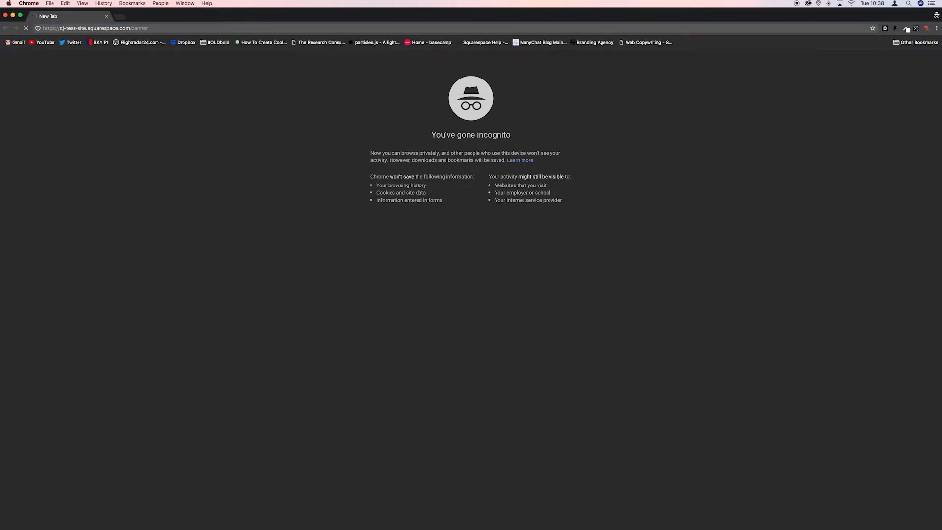
key(Enter)
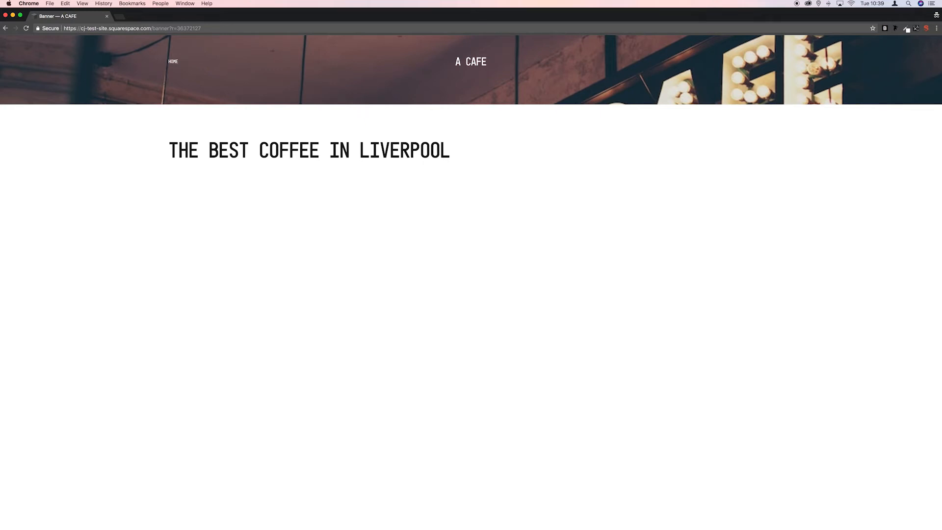
mouse_move(481, 269)
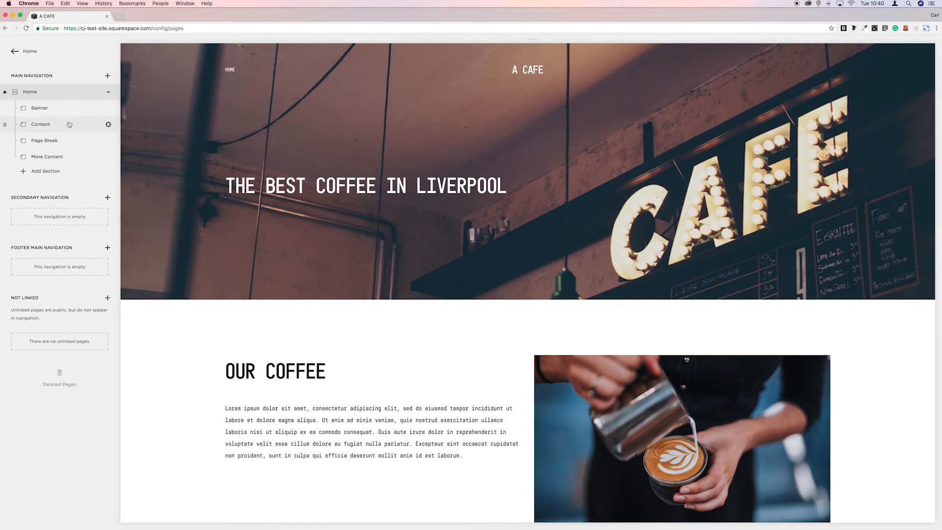
mouse_move(67, 157)
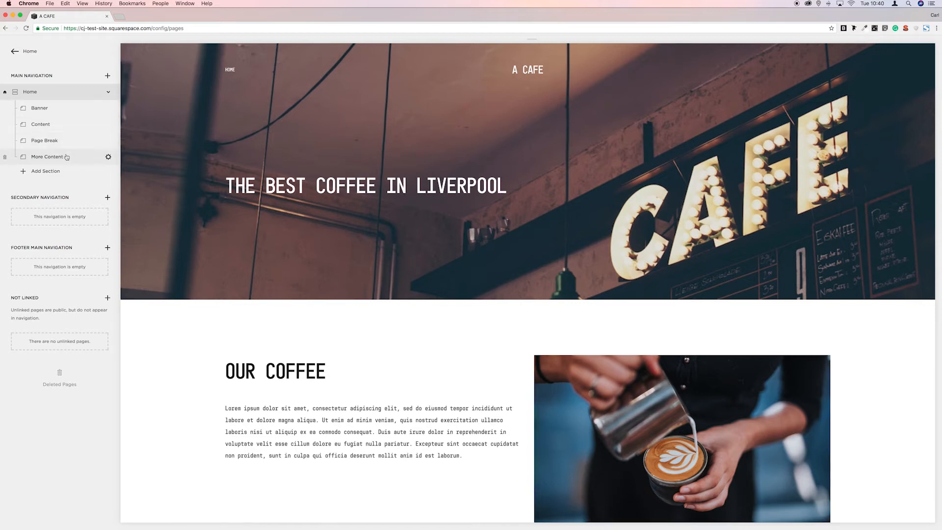
mouse_move(67, 174)
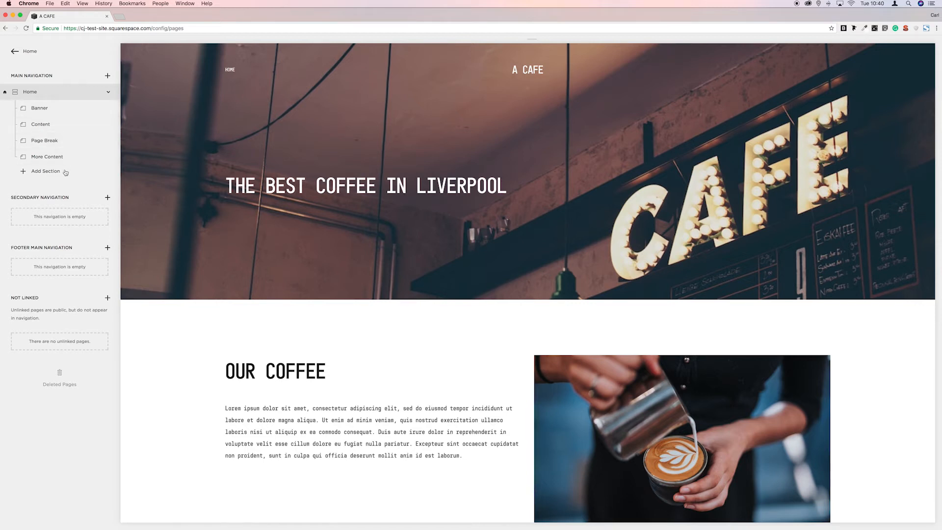
mouse_move(65, 113)
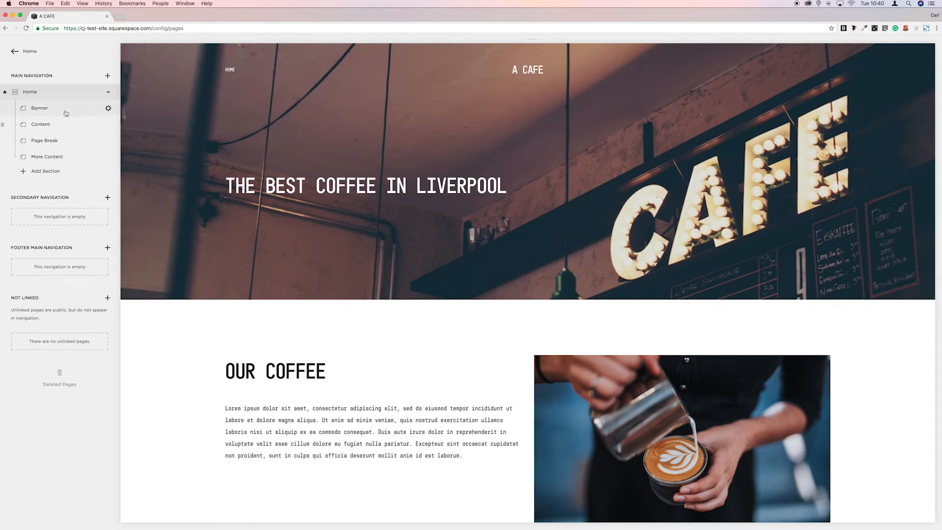
mouse_move(75, 96)
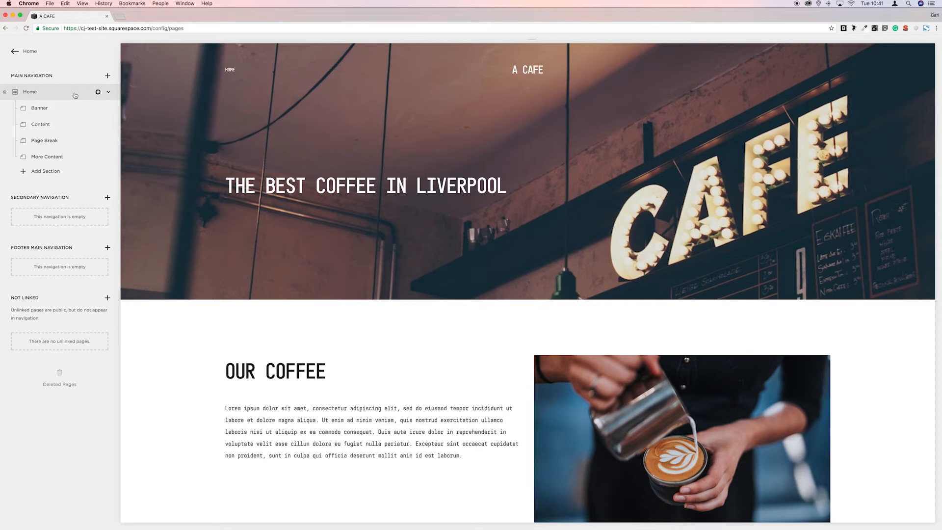
mouse_move(75, 110)
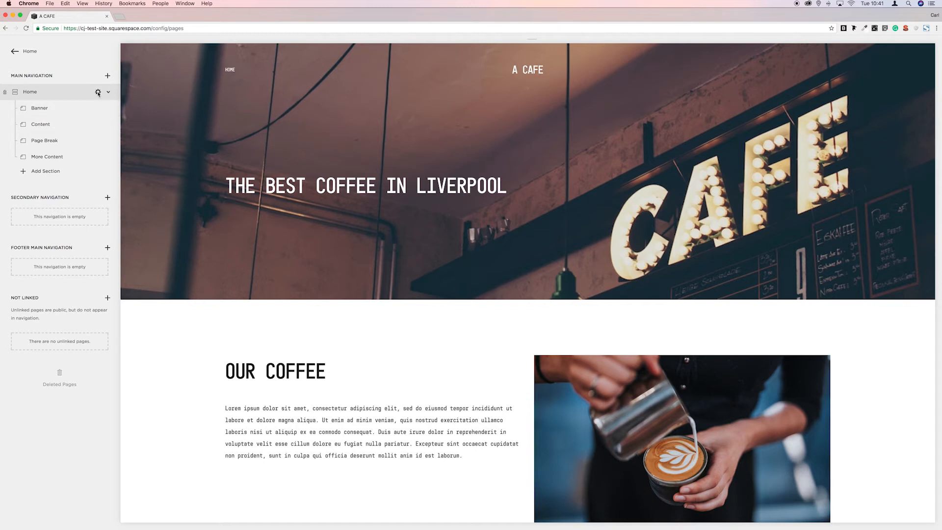
Step: View the Home page's /home URL slug, then close its settings panel
click(97, 92)
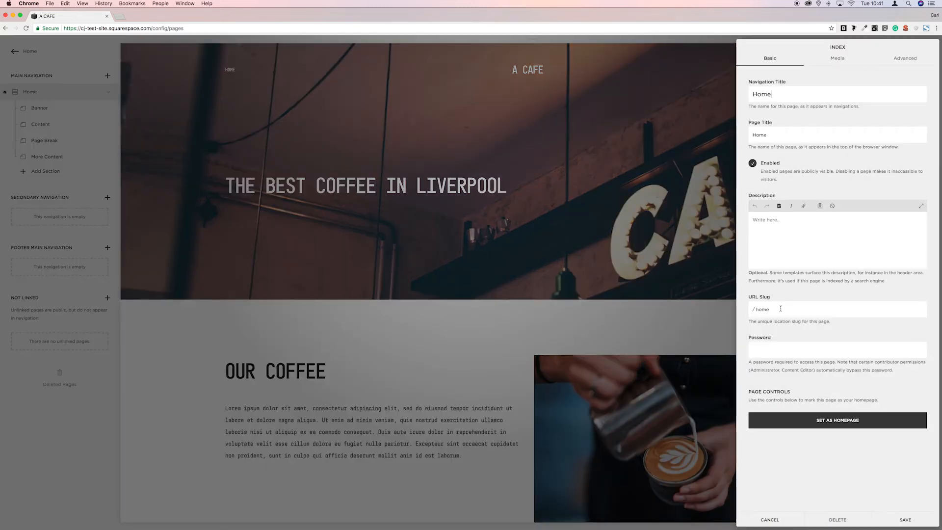
click(770, 520)
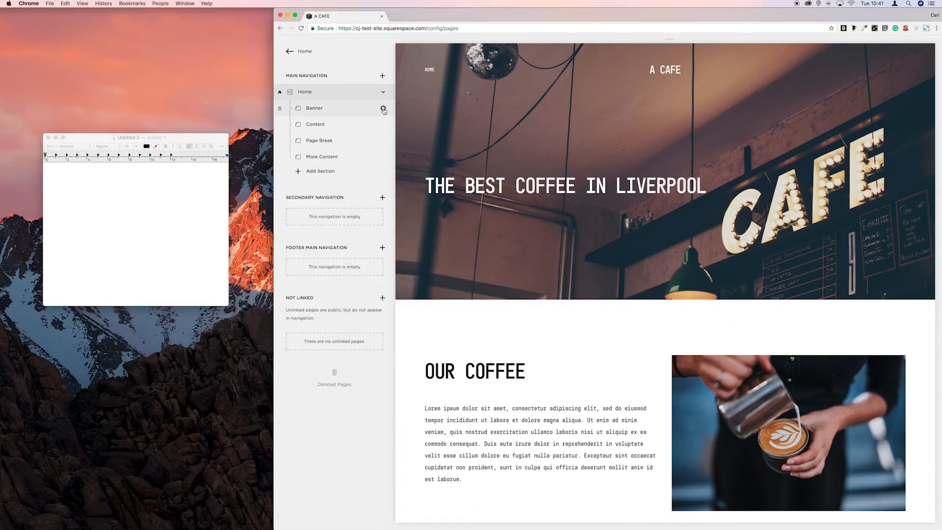
Step: Note the /banner slug in TextEdit, then check the Content and Home page slugs
click(383, 110)
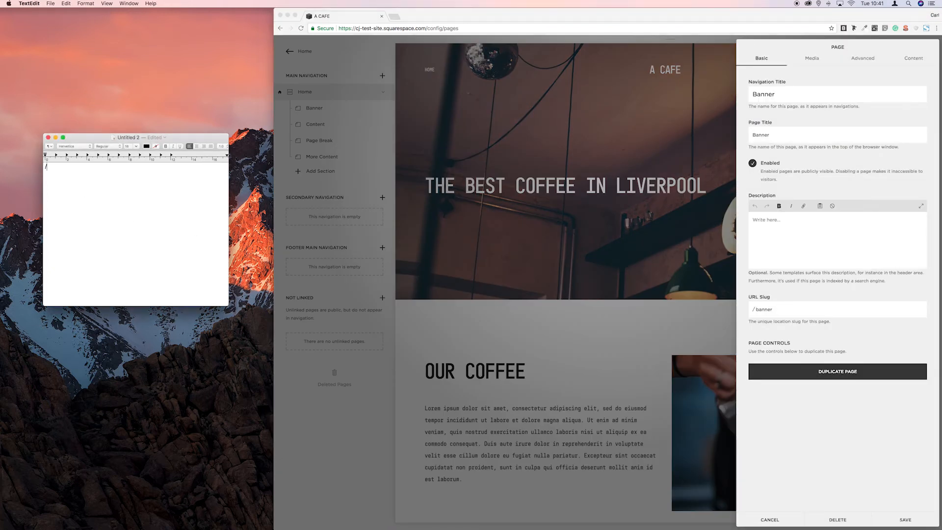
text(/banner)
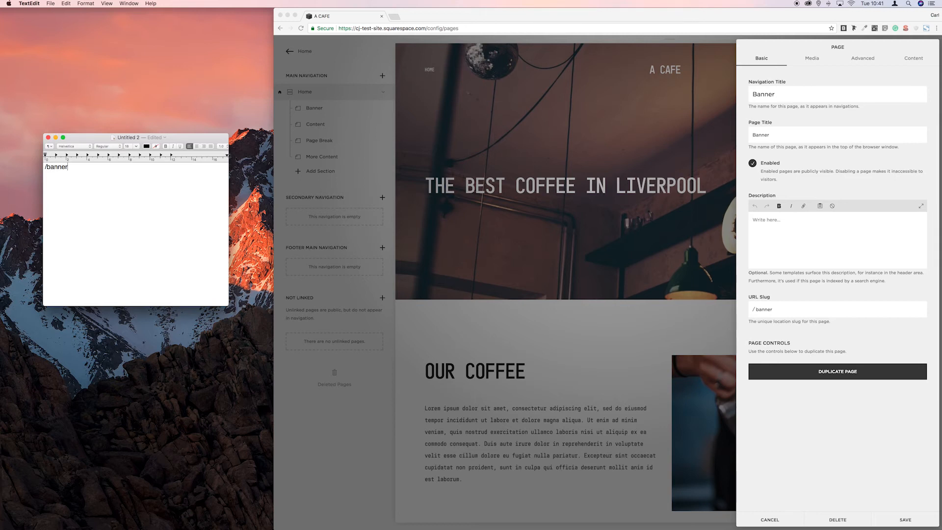
key(enter)
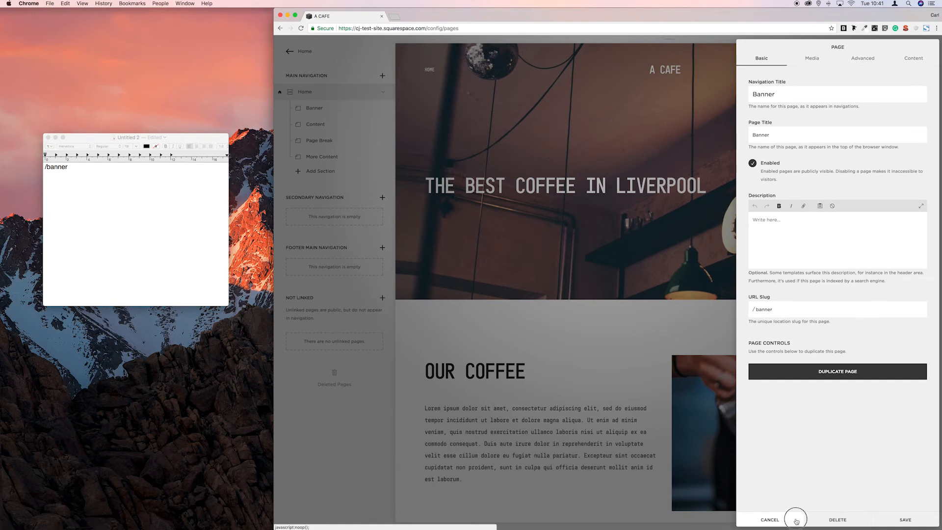
click(771, 519)
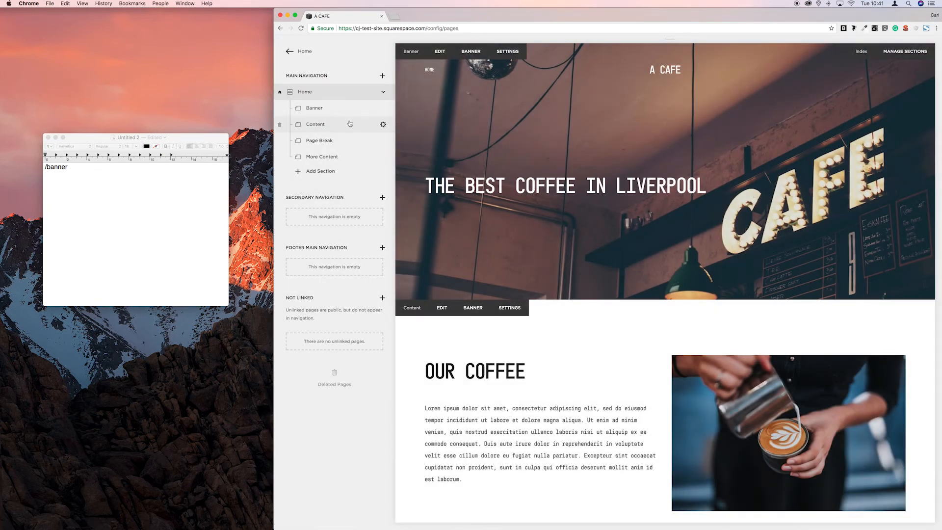
click(383, 124)
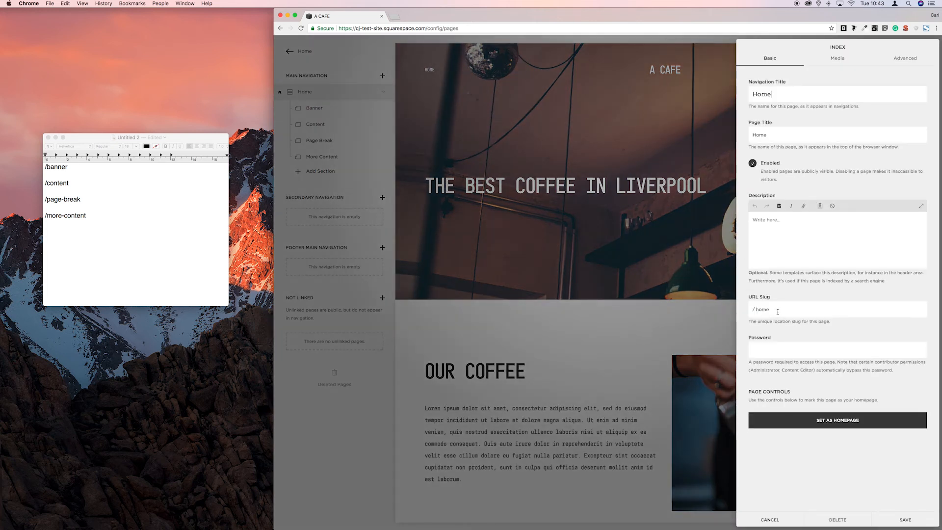
double_click(762, 308)
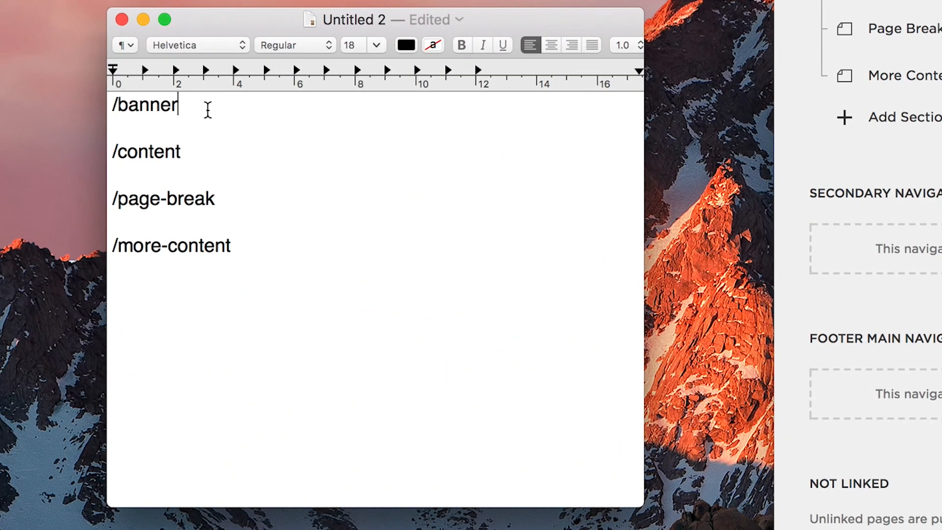
Step: Append '-> /home 301' to the /banner line and add it to the next slug
text(-)
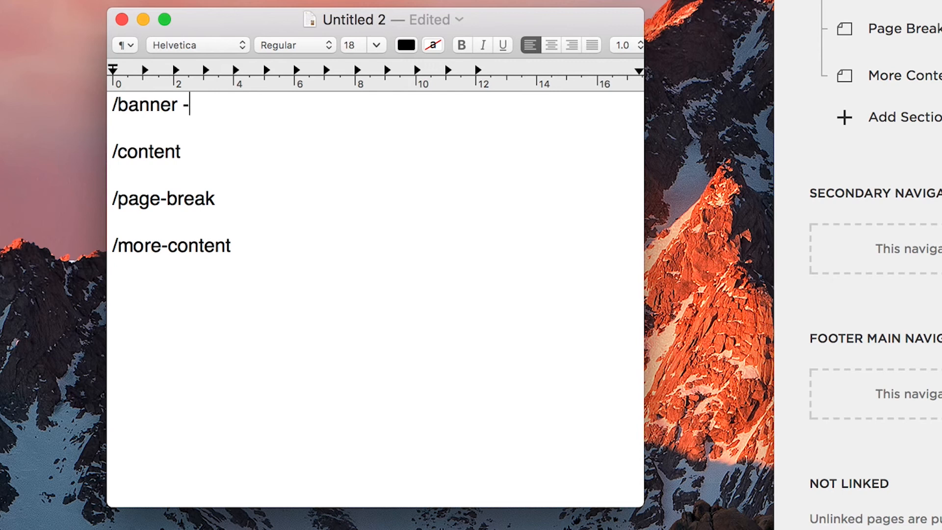
text(>)
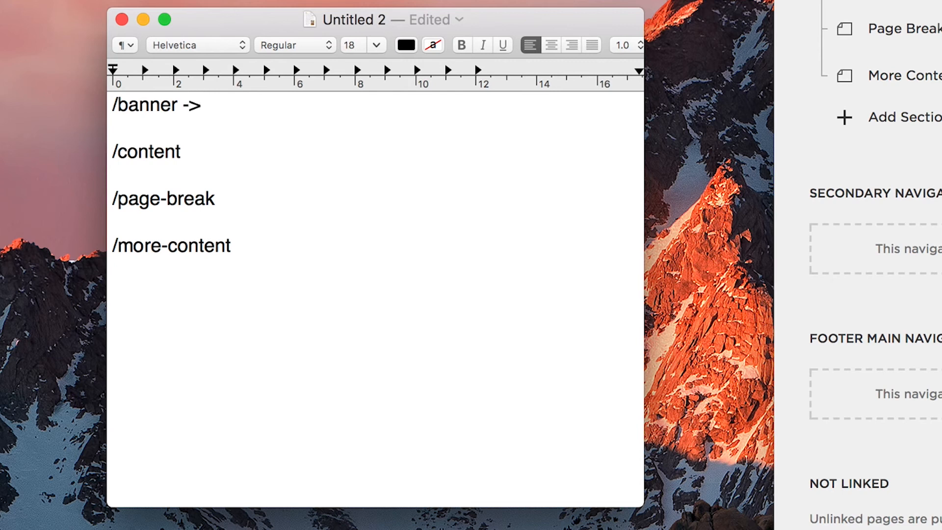
text(/home)
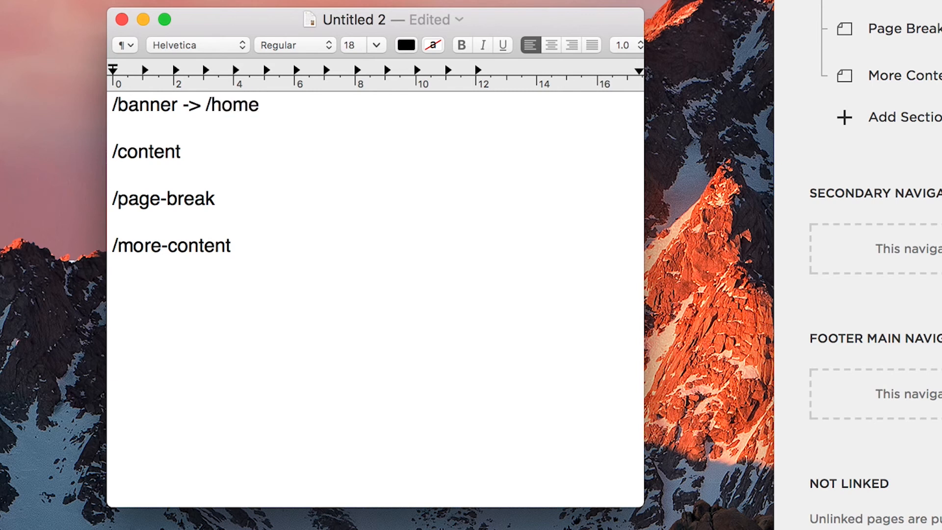
text(301)
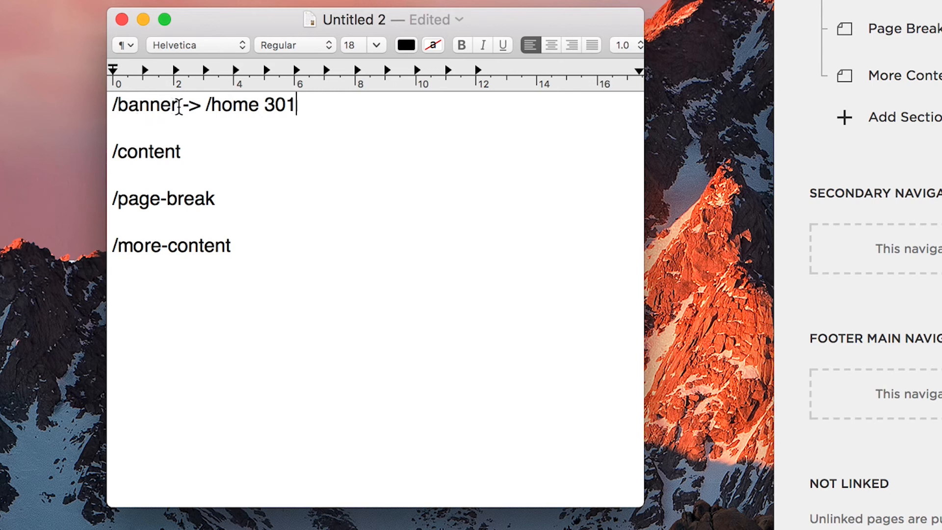
drag(177, 104, 297, 104)
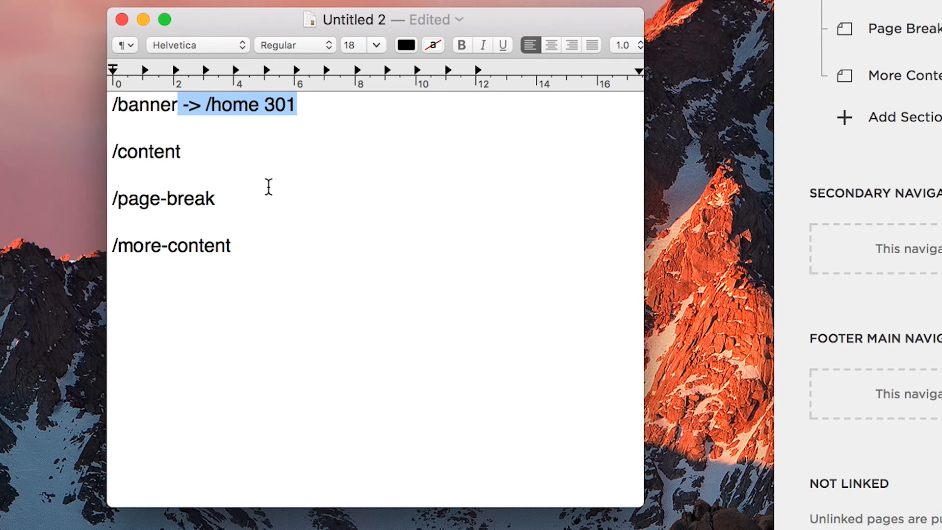
text(-> /home 301)
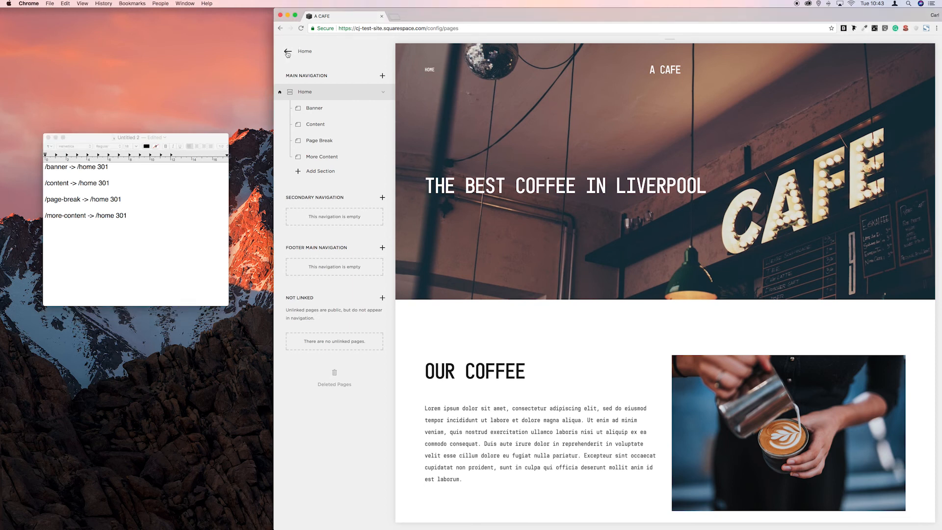
click(287, 52)
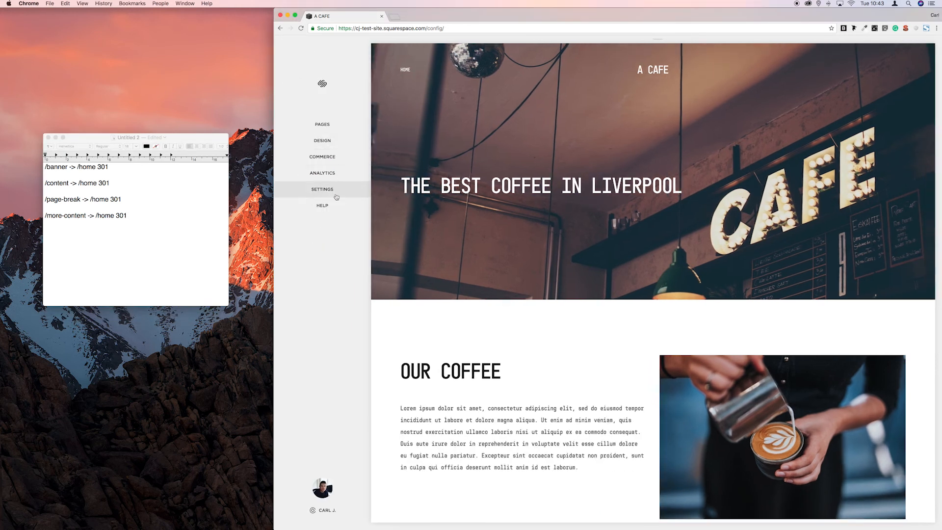
click(322, 189)
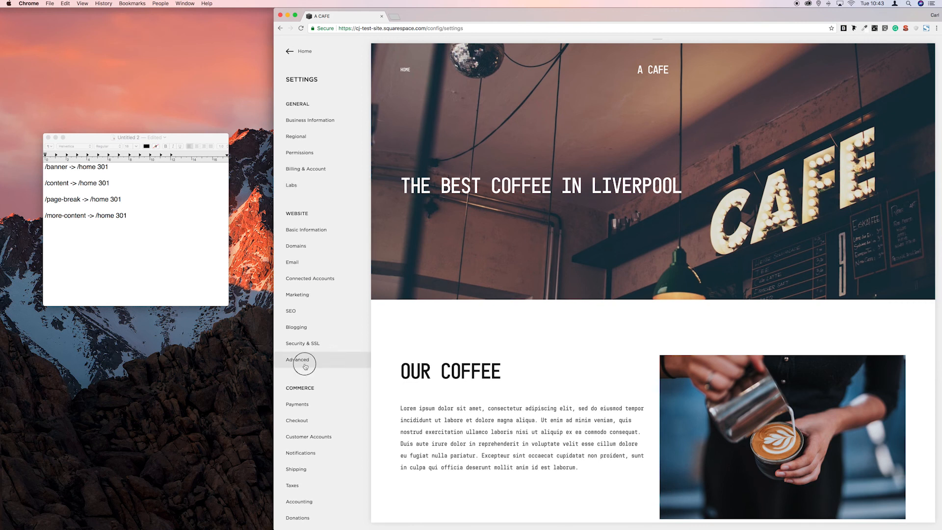
click(298, 359)
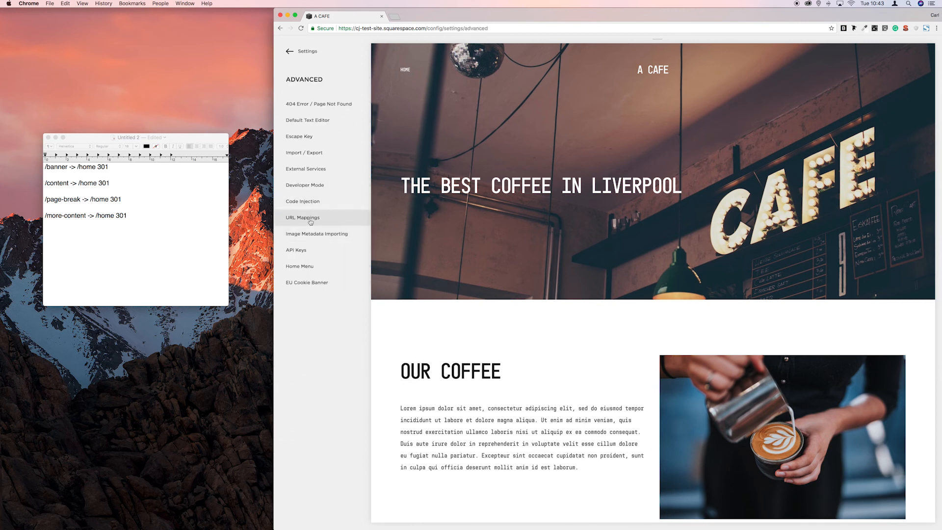
click(303, 218)
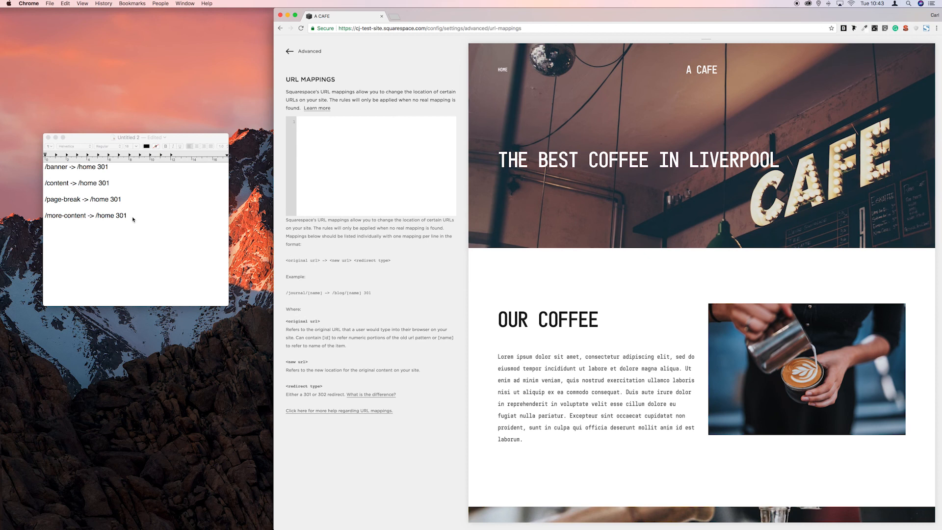
key(cmd+a)
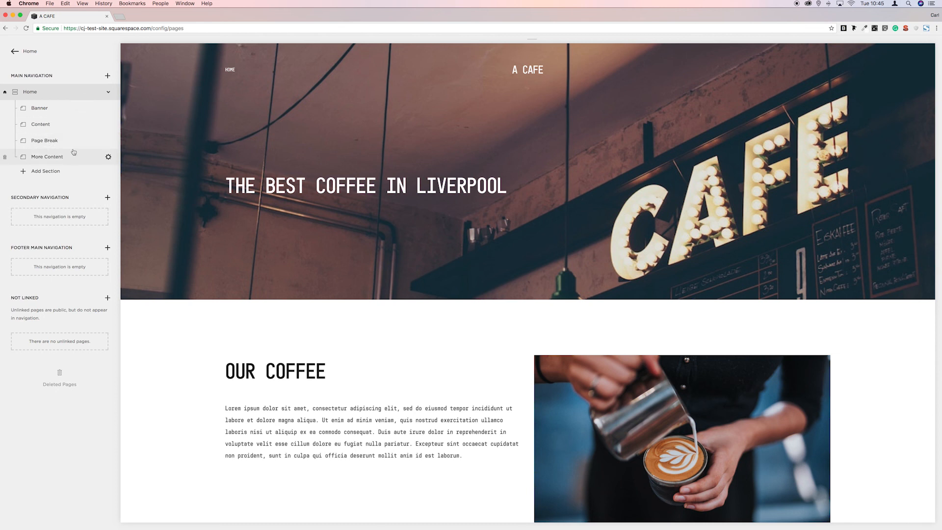
mouse_move(72, 104)
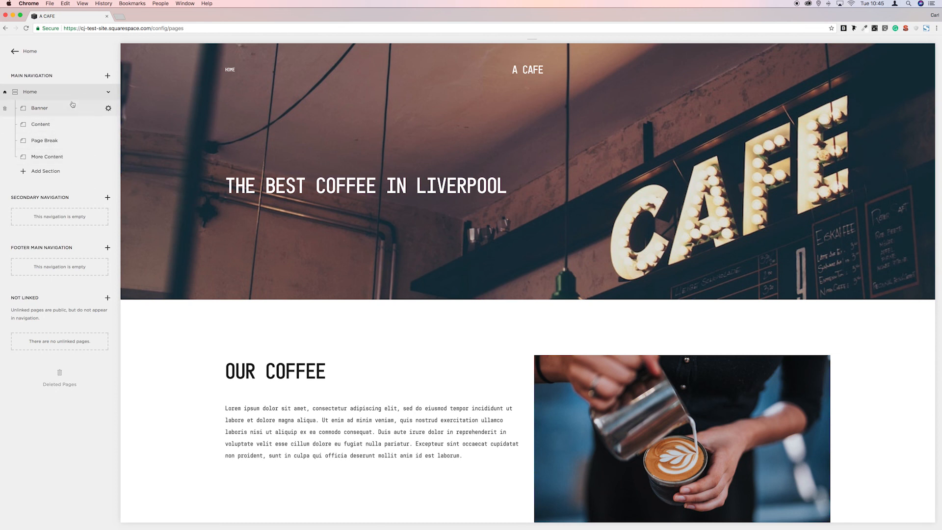